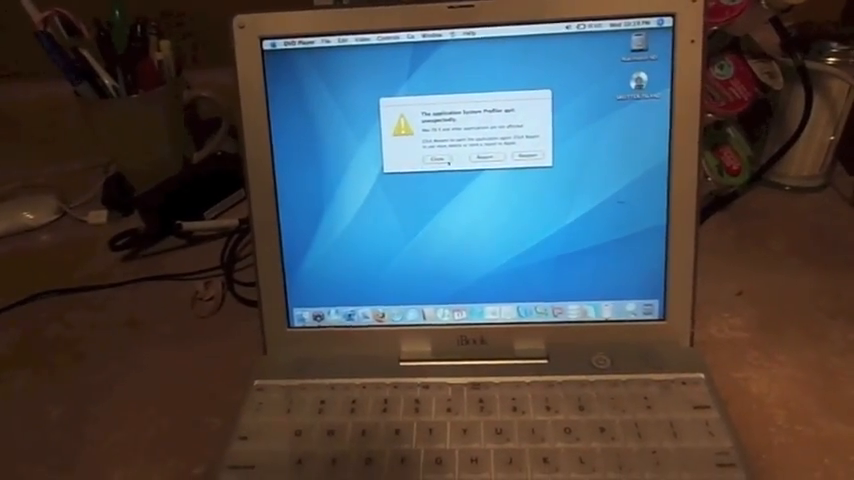
Dismiss the quit alert, set the drive region to match the disc, and acknowledge the success message
click(434, 160)
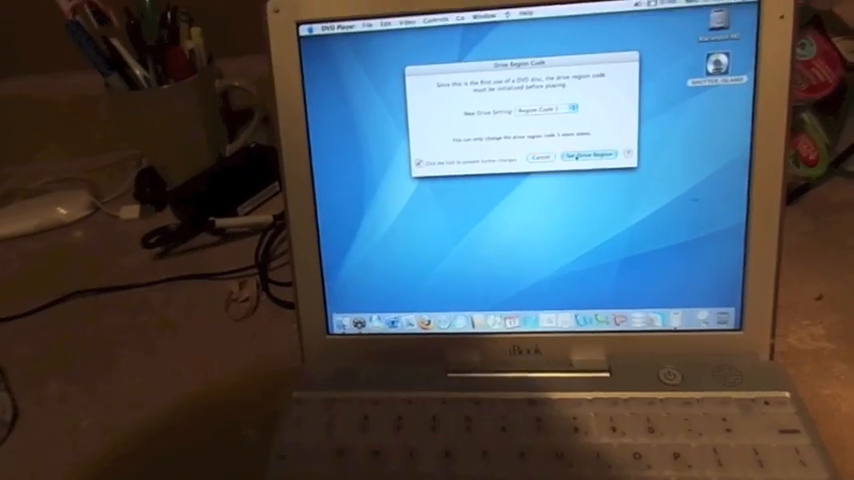
click(588, 156)
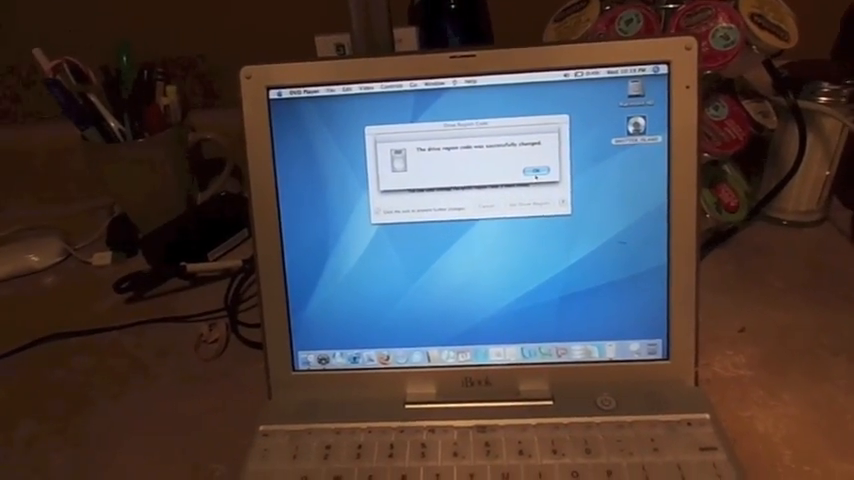
click(532, 168)
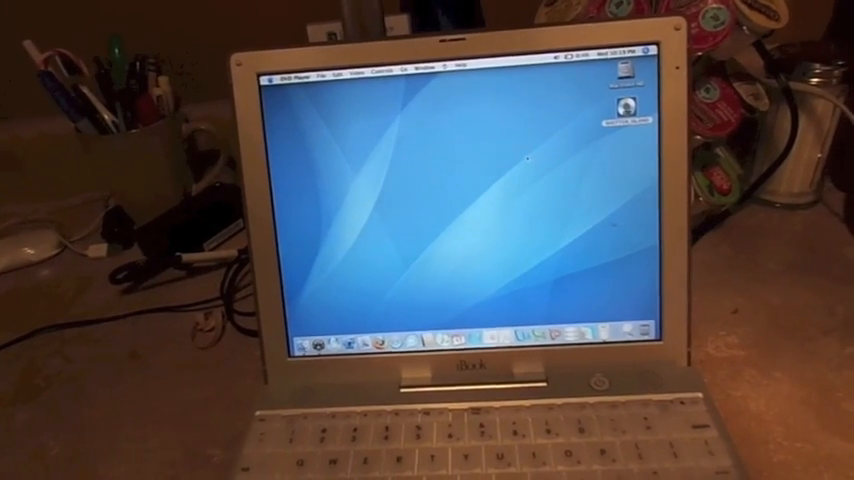